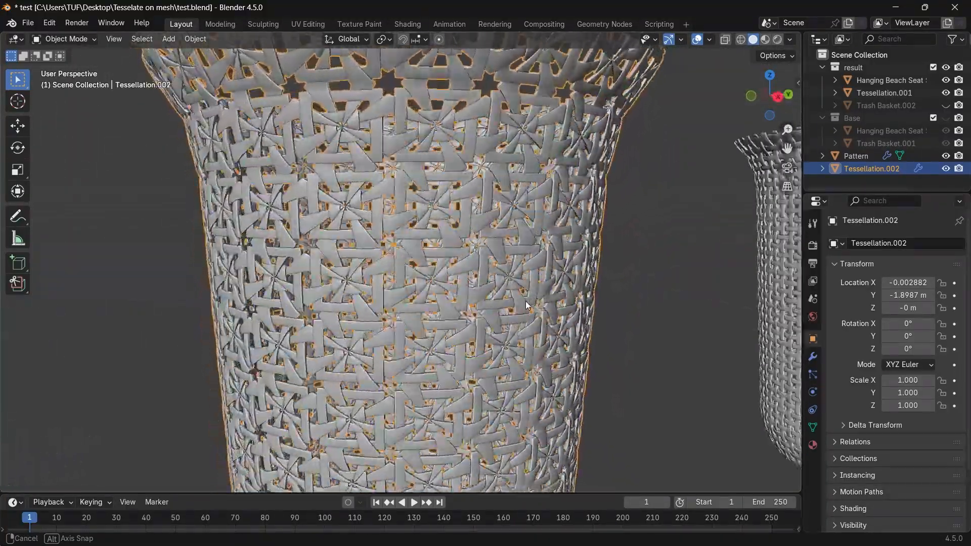
Step: Start a new unsaved scene holding only the plain Trash Basket.001 mesh
click(883, 93)
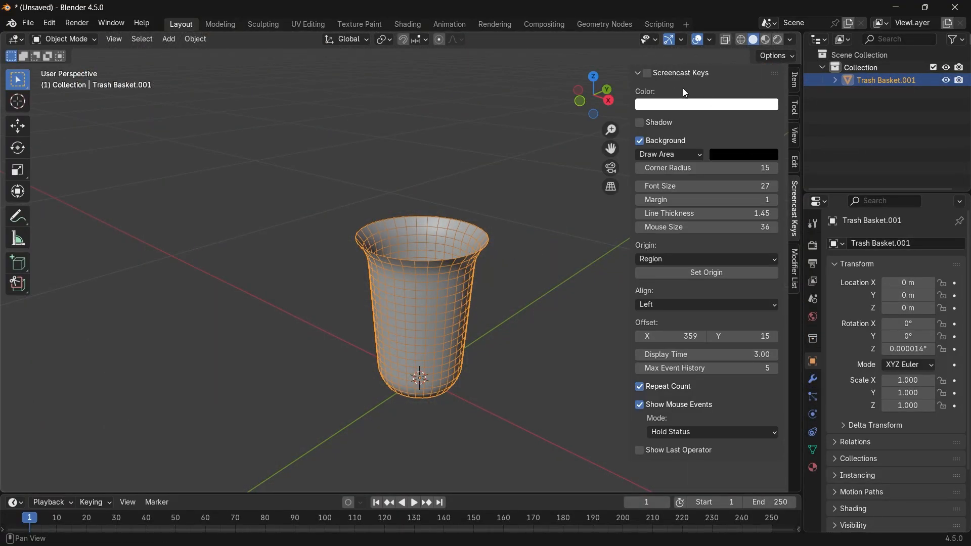
Step: Add a 2 m plane and move it along X away from the trash basket
key(shift+a)
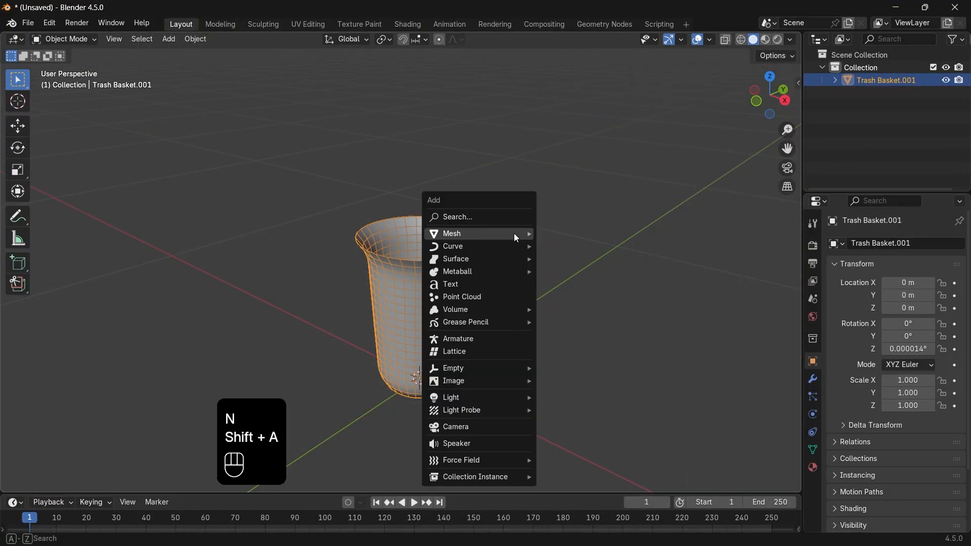
click(451, 233)
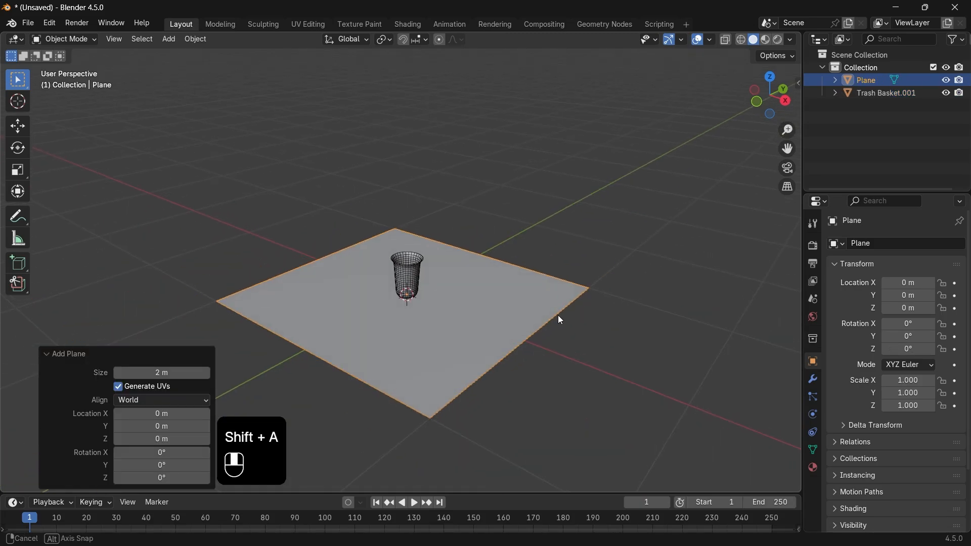
key(Tab)
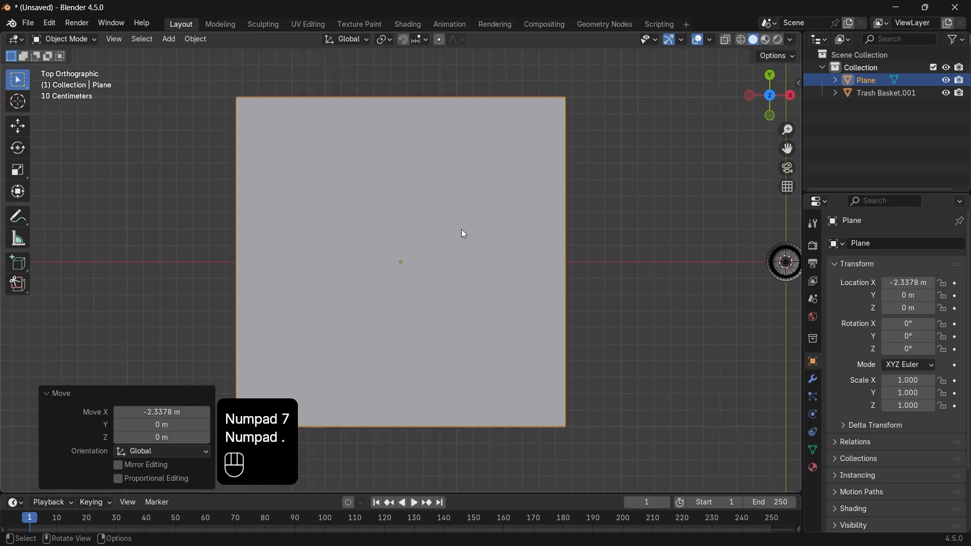
Step: Subdivide the plane, delete faces to leave two strips, and raise crossing edges along Z into folds
key(Tab)
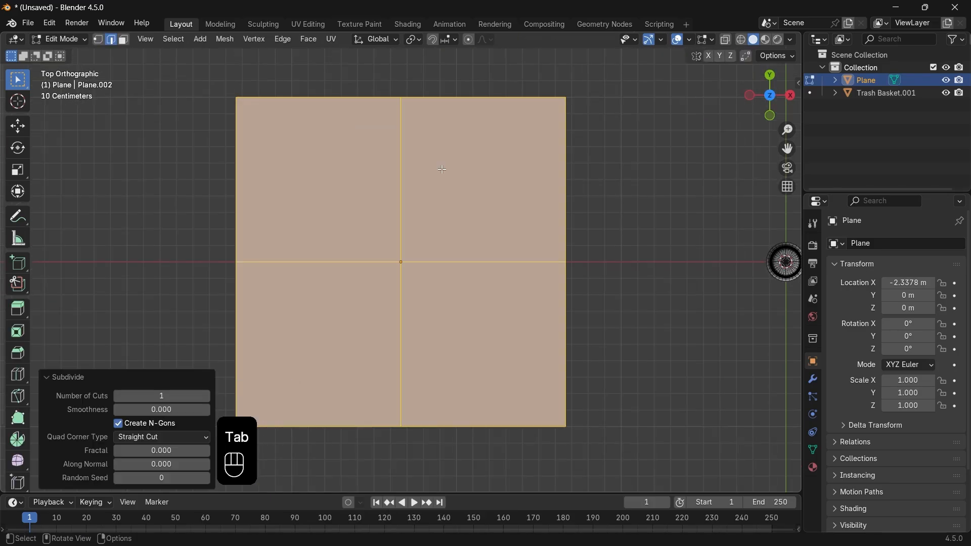
click(205, 395)
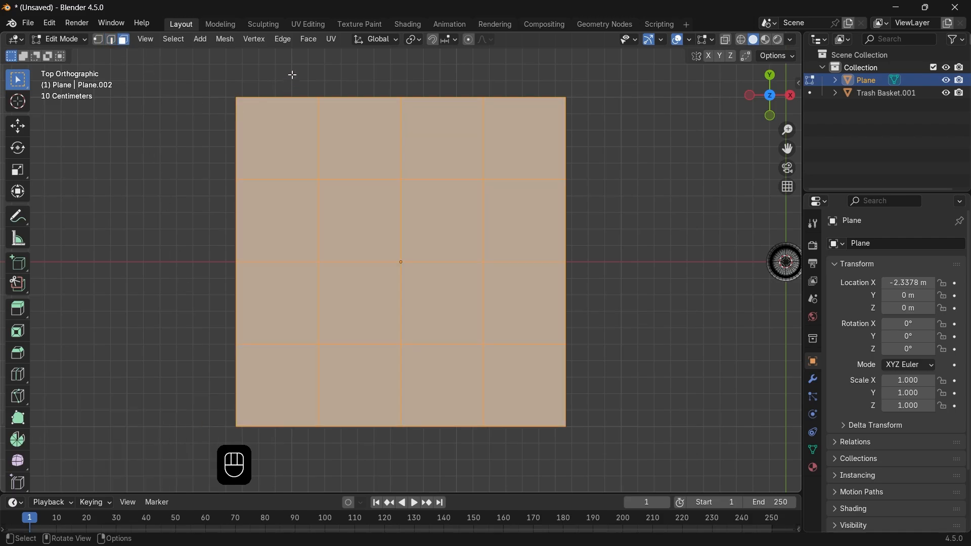
click(479, 266)
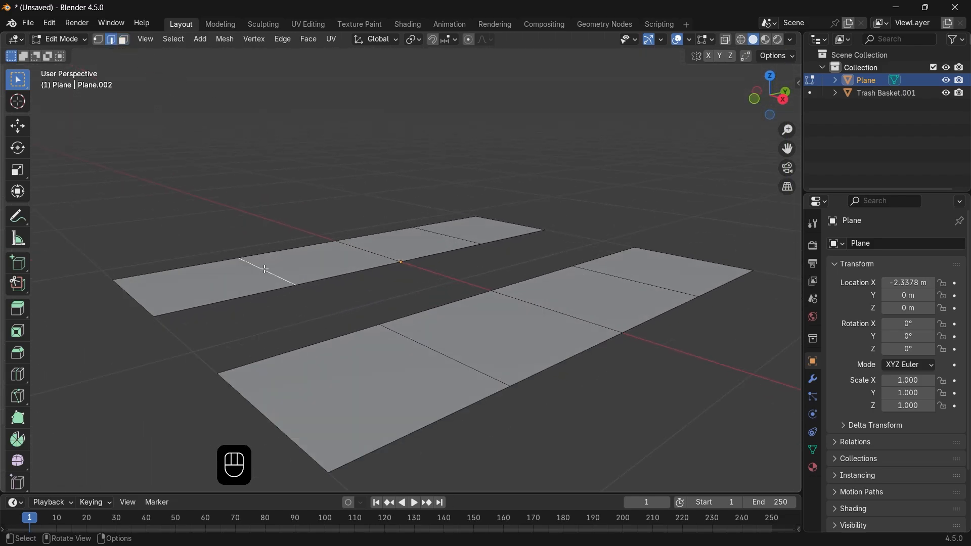
key(g)
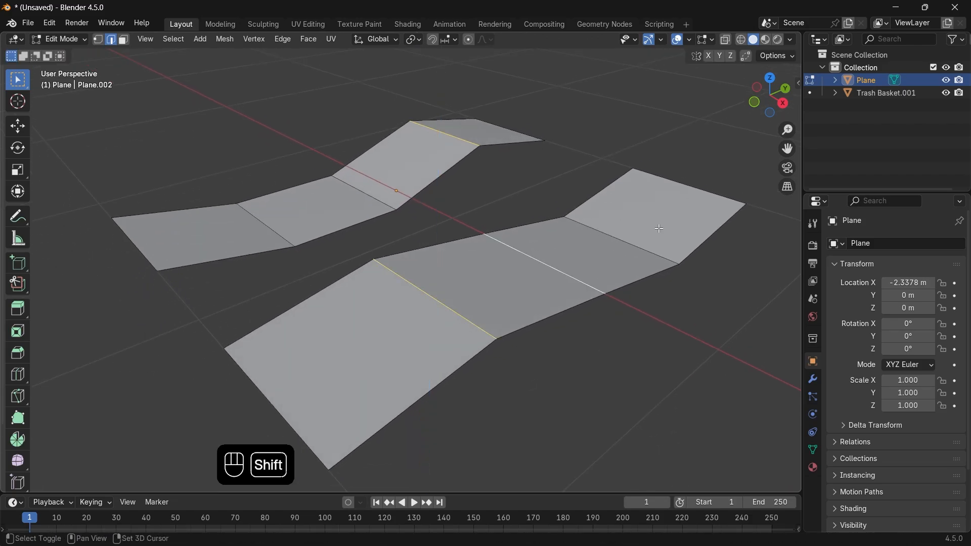
Step: Bevel the folds with 8 segments, duplicate and rotate the strips crosswise, and scale their height down
key(ctrl+b)
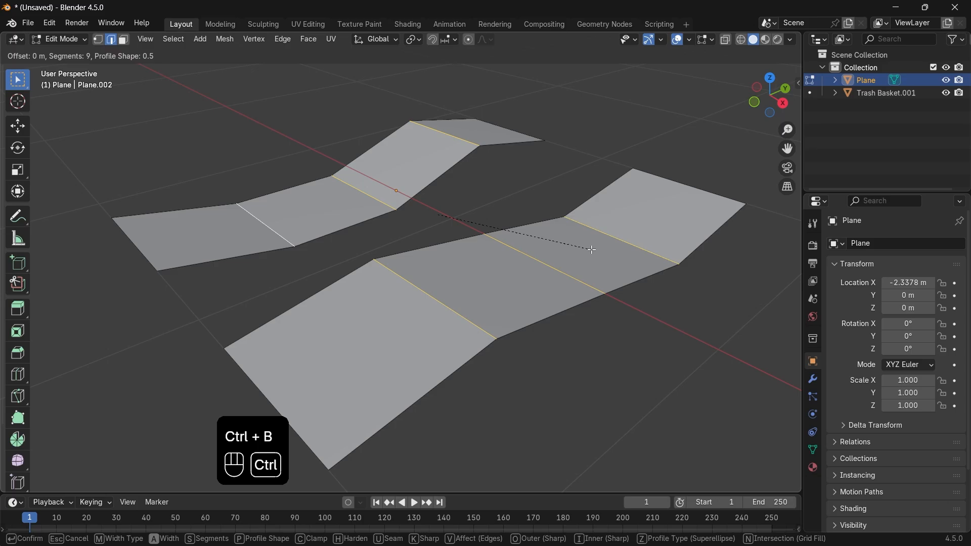
mouse_move(724, 323)
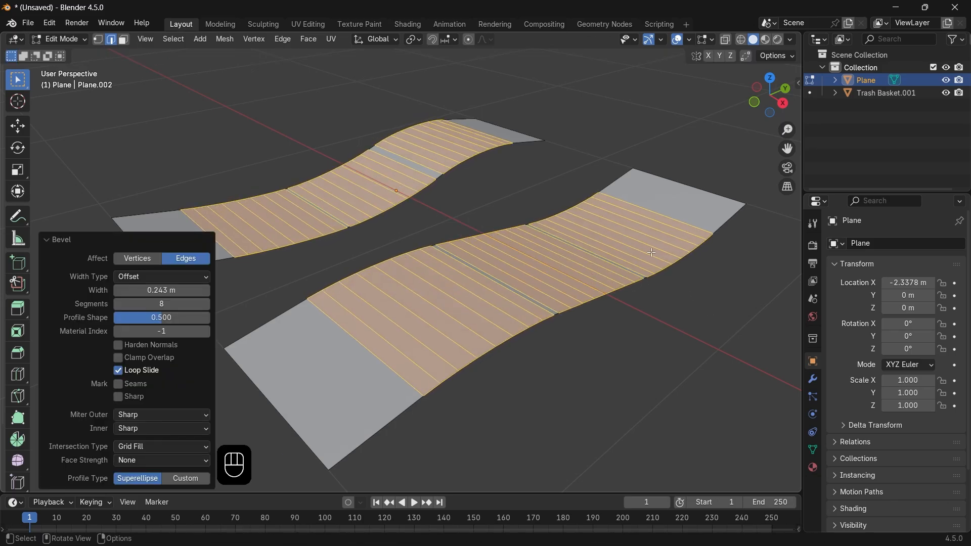
mouse_move(593, 253)
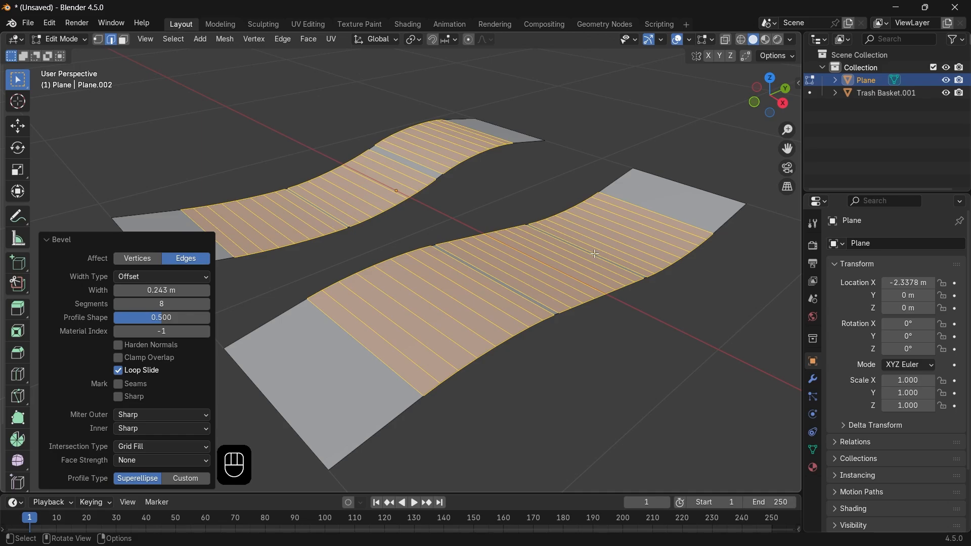
key(a)
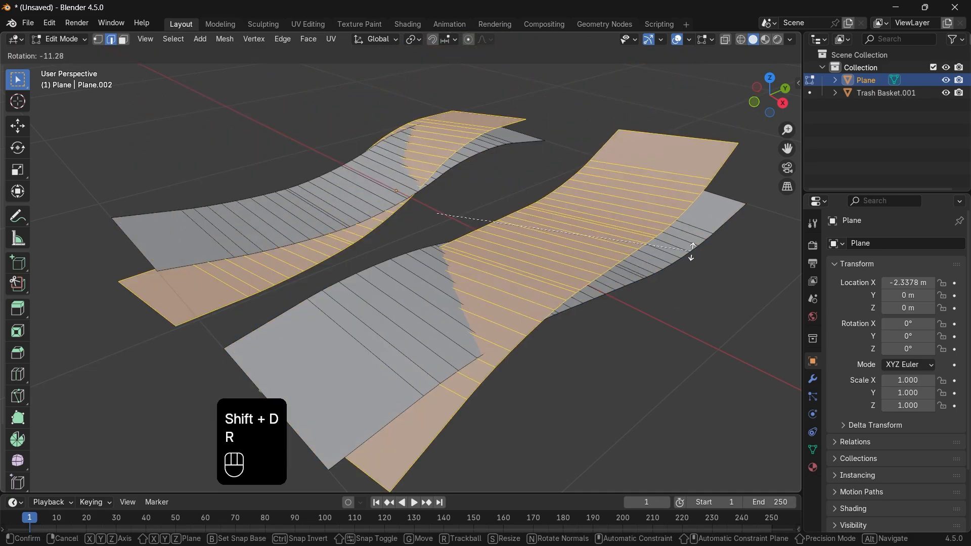
key(z)
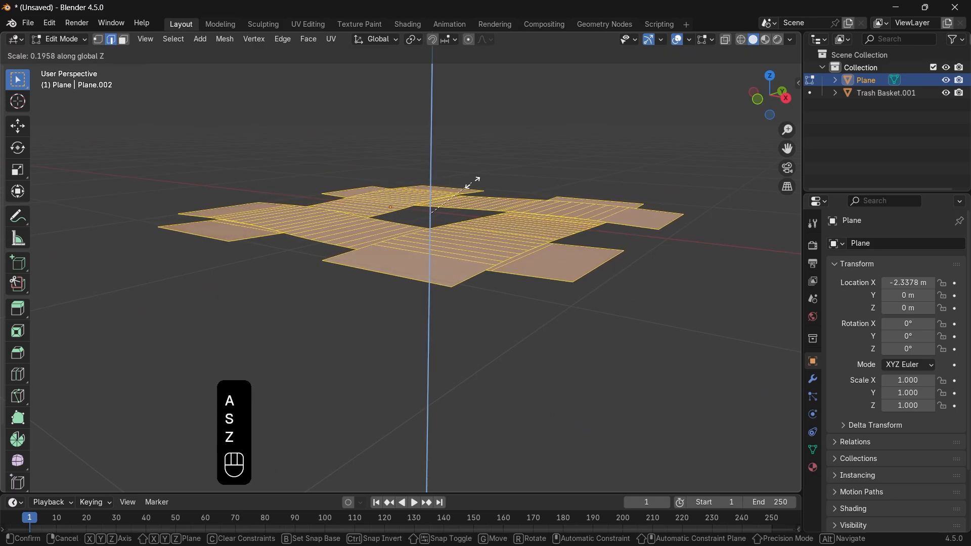
mouse_move(569, 253)
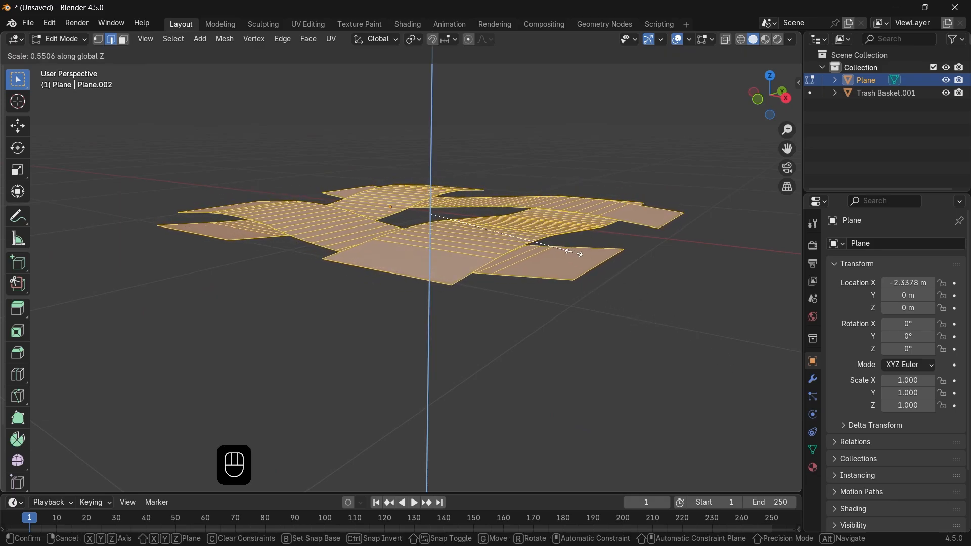
key(Tab)
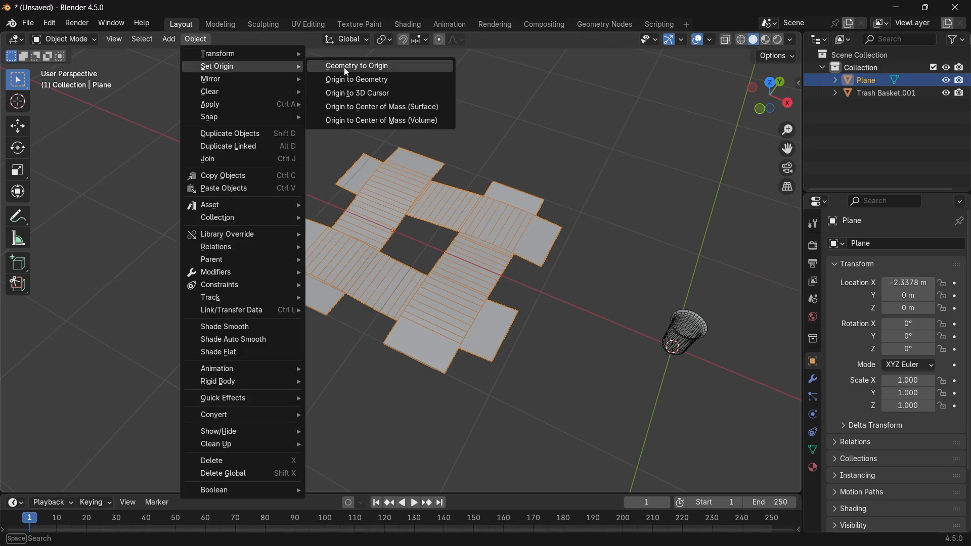
Step: Set the tile's origin to its geometry, scale it to 0.091 and move it beside the basket
click(356, 66)
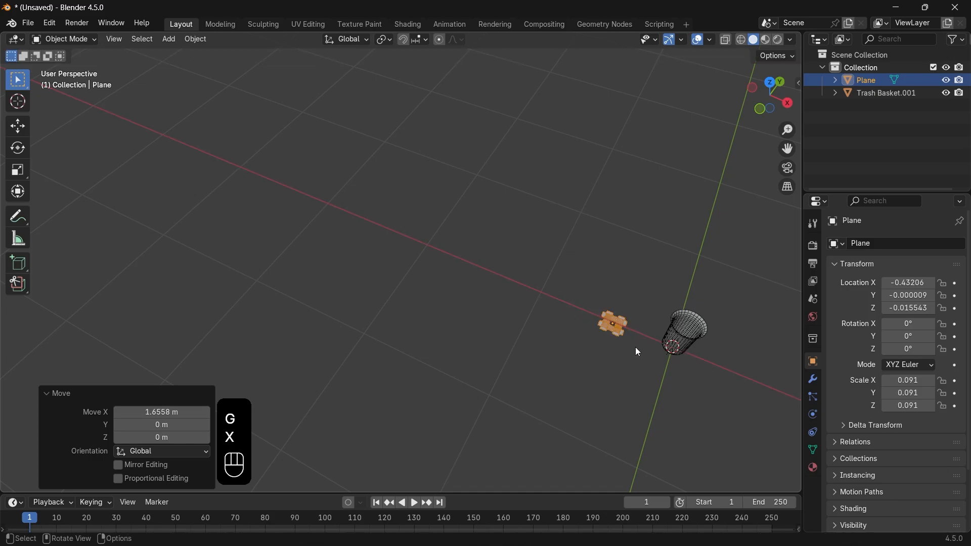
key(ctrl+a)
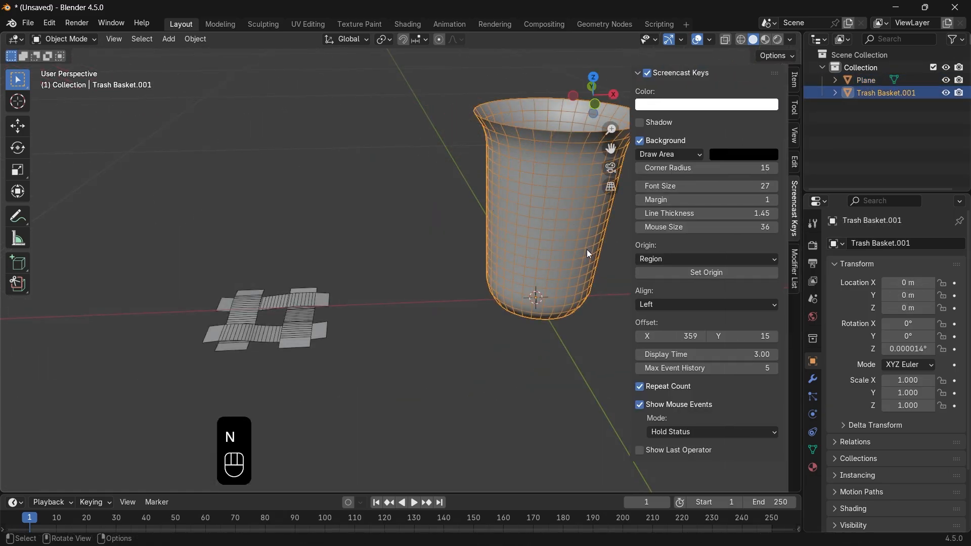
Step: Install the Tissue extension from Preferences > Get Extensions and close Preferences
click(49, 23)
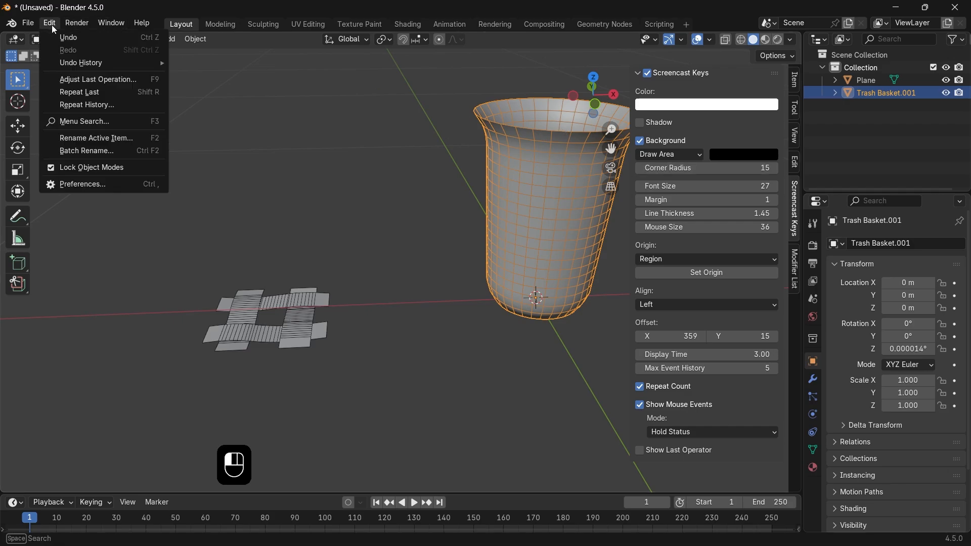
click(81, 185)
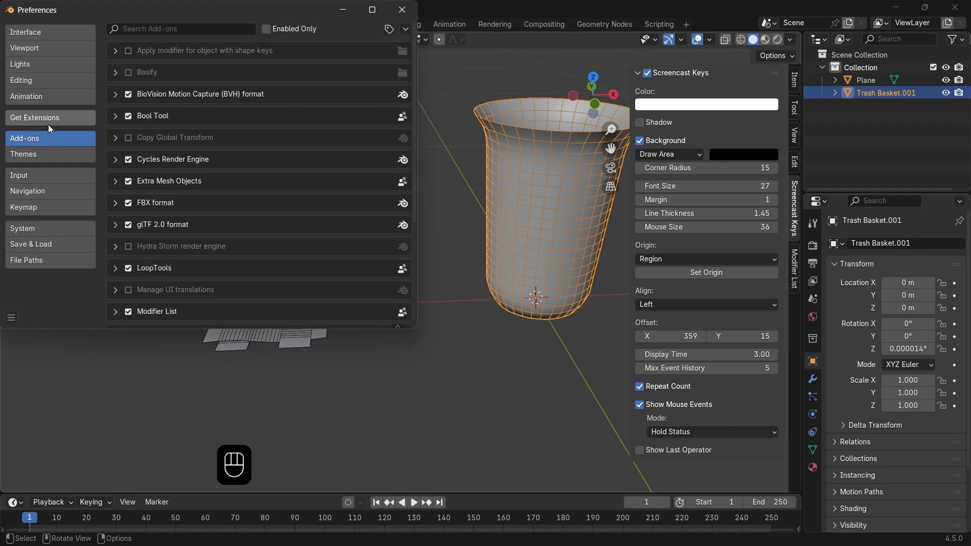
click(35, 118)
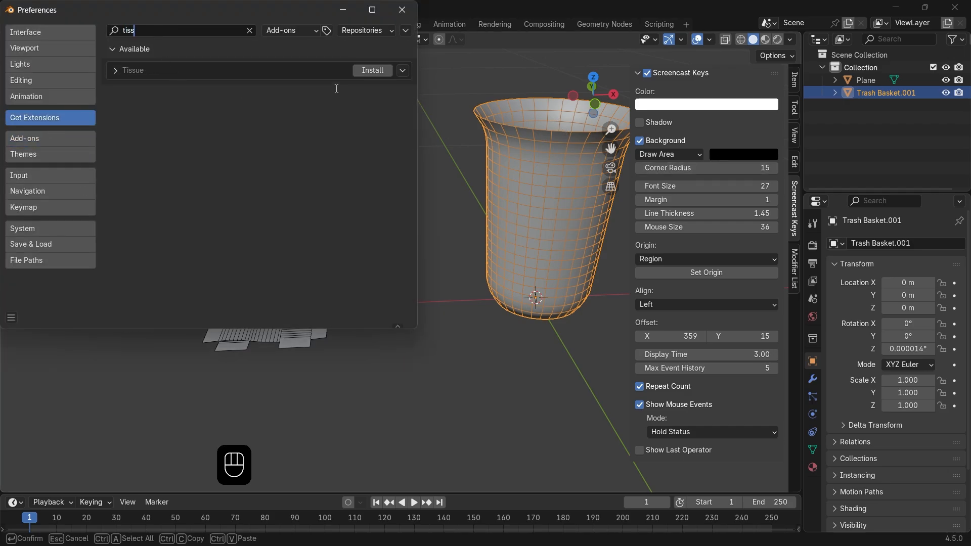
click(371, 70)
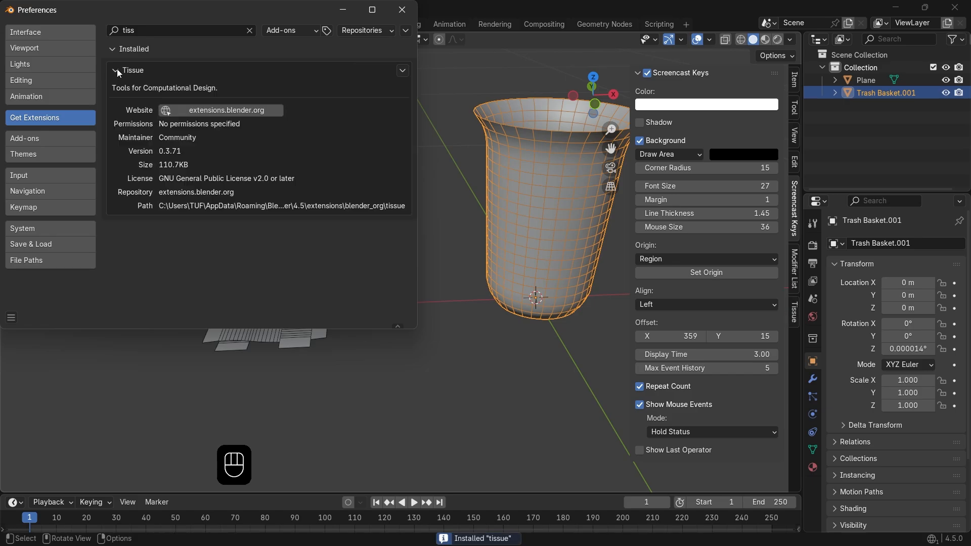
click(794, 310)
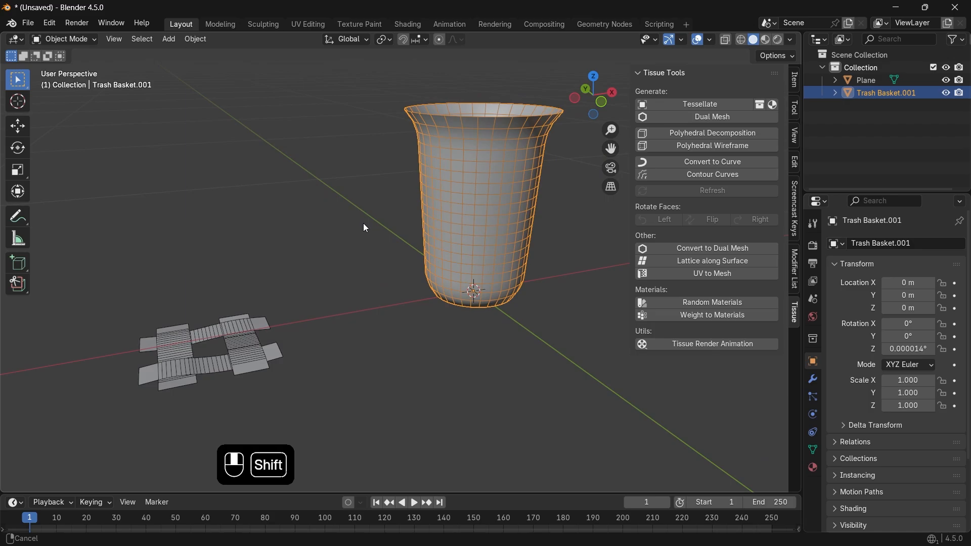
Step: Tessellate the basket with the woven tile in quad fill mode with Merge enabled
click(199, 353)
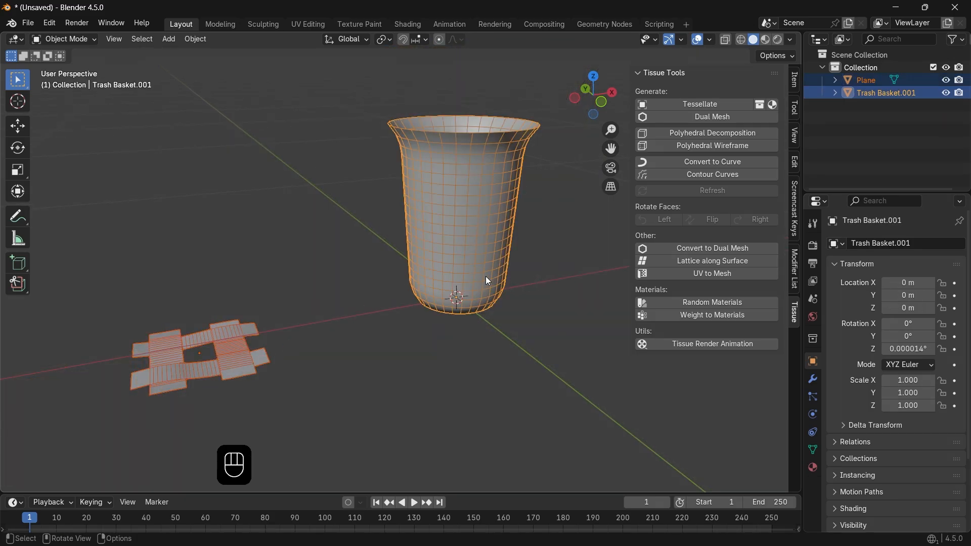
click(699, 105)
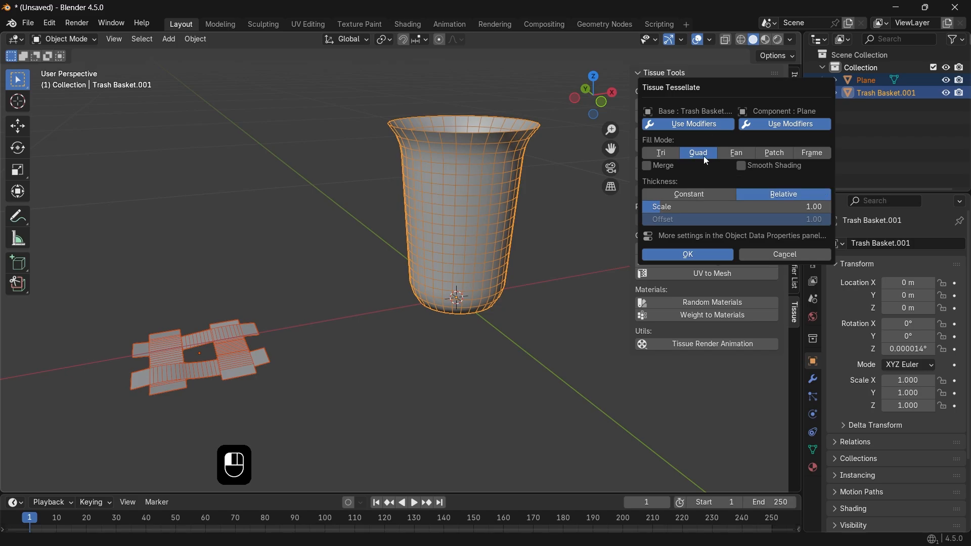
mouse_move(684, 169)
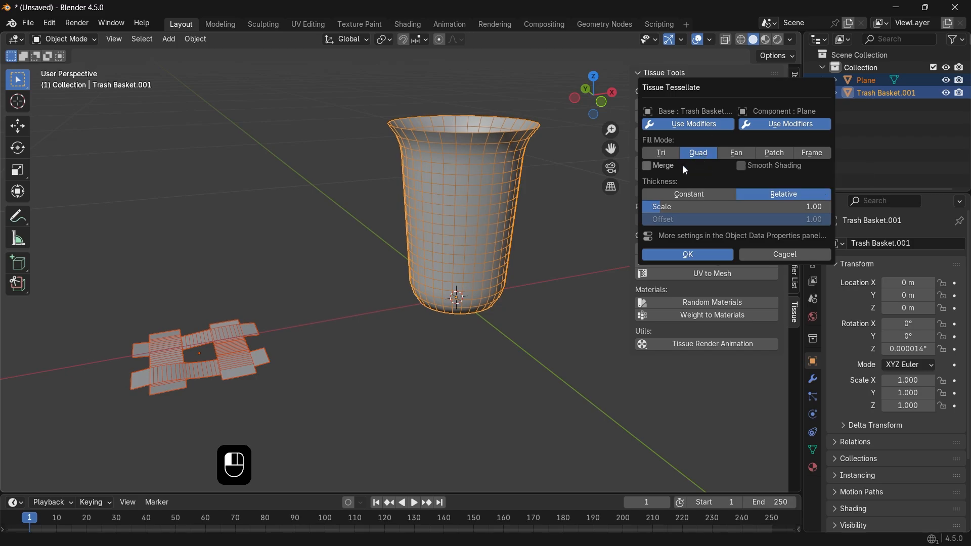
click(647, 166)
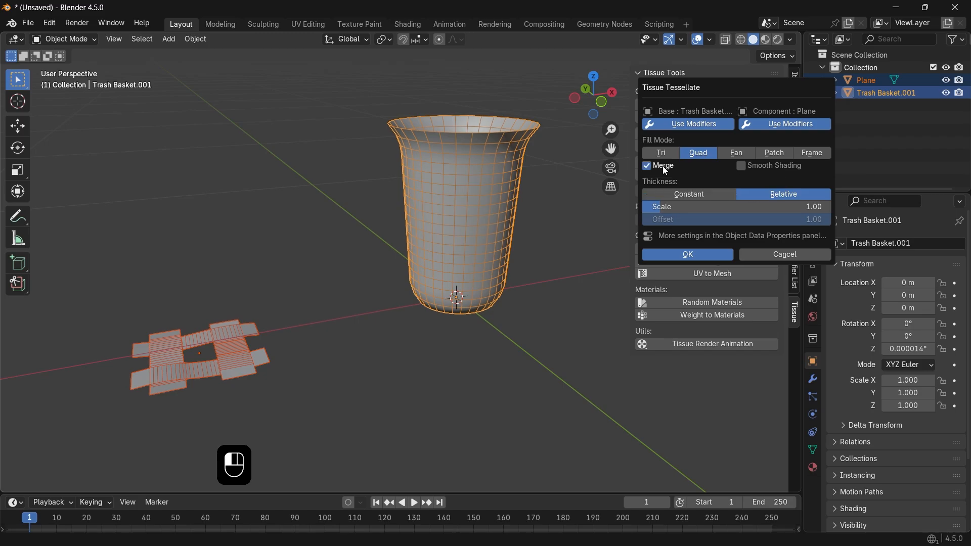
click(686, 256)
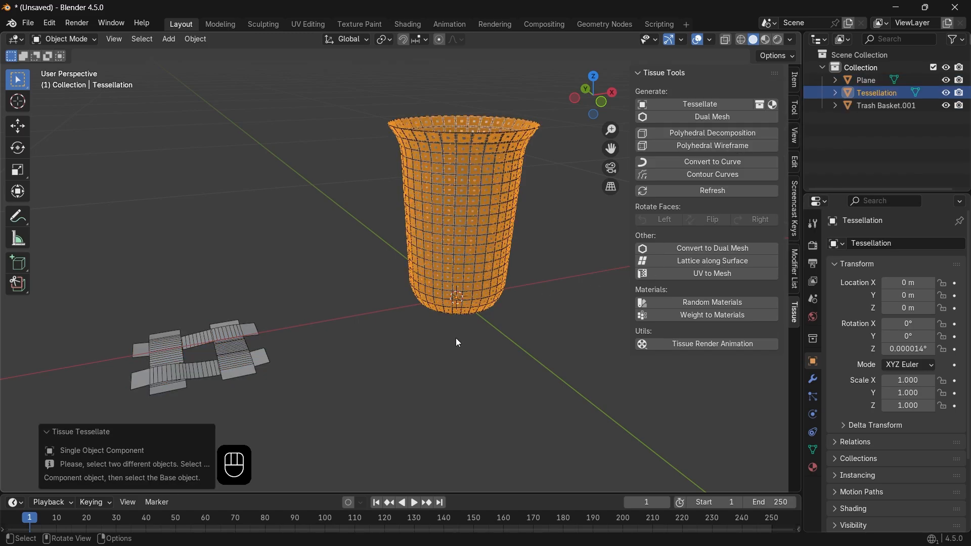
mouse_move(494, 335)
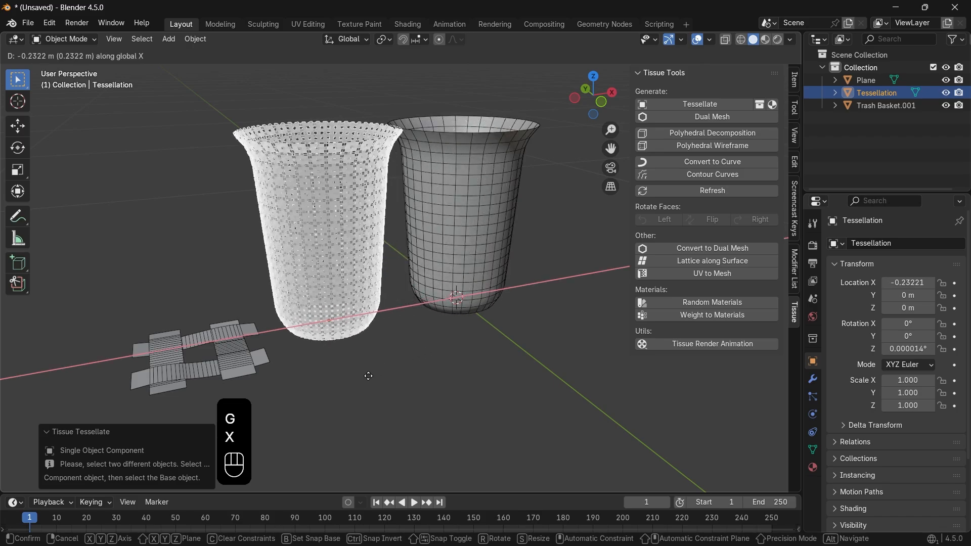
Step: Confirm the woven basket's position and turn off the Wireframe viewport overlay
click(425, 260)
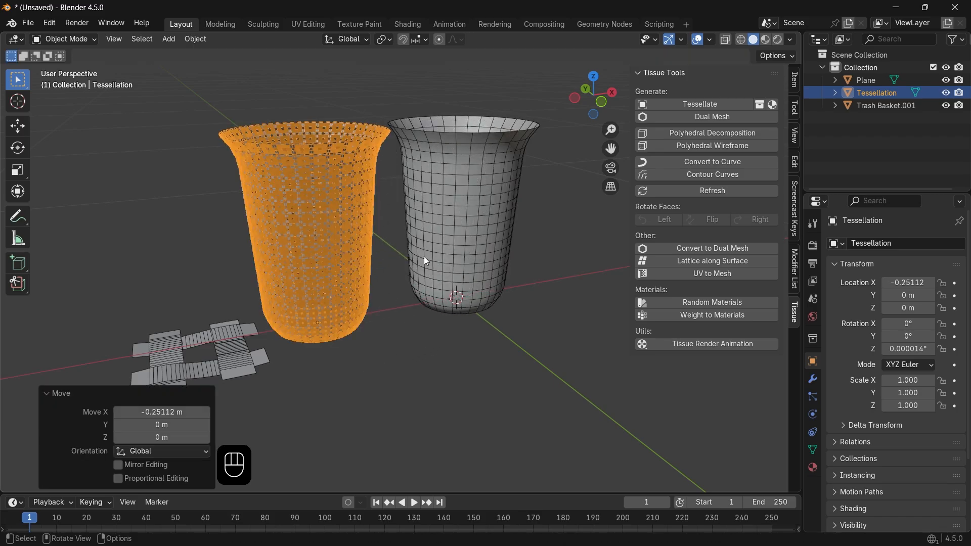
click(708, 39)
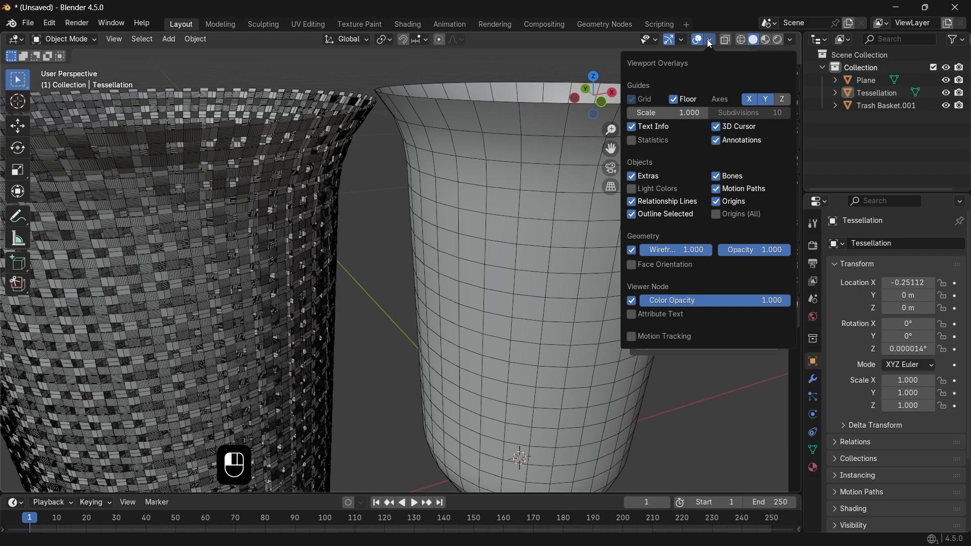
click(921, 285)
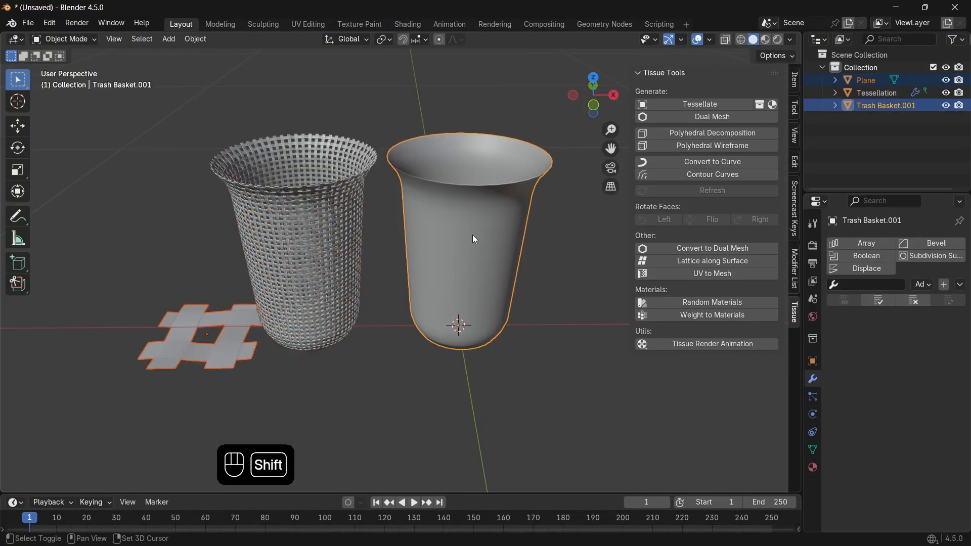
Step: Tessellate the original basket again with the plane using Fan fill mode
click(699, 104)
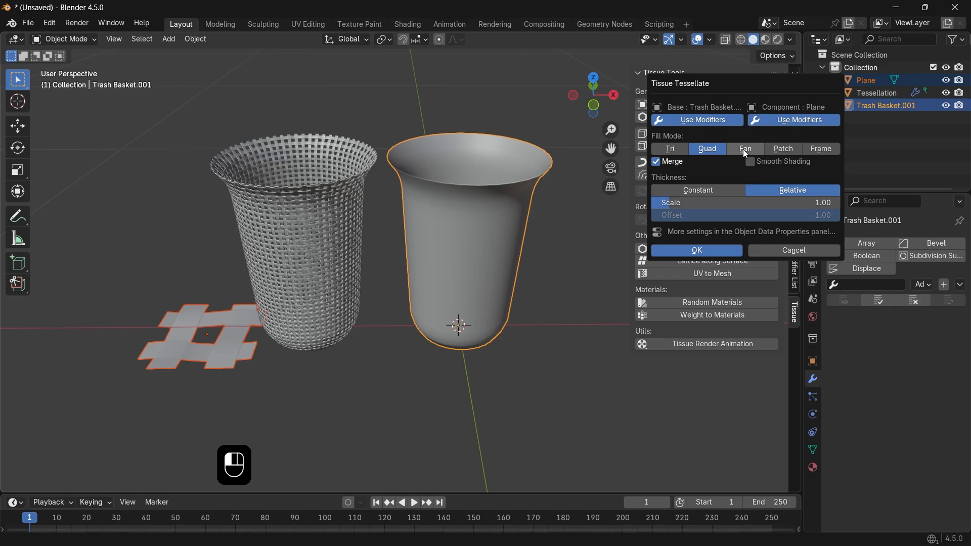
mouse_move(745, 149)
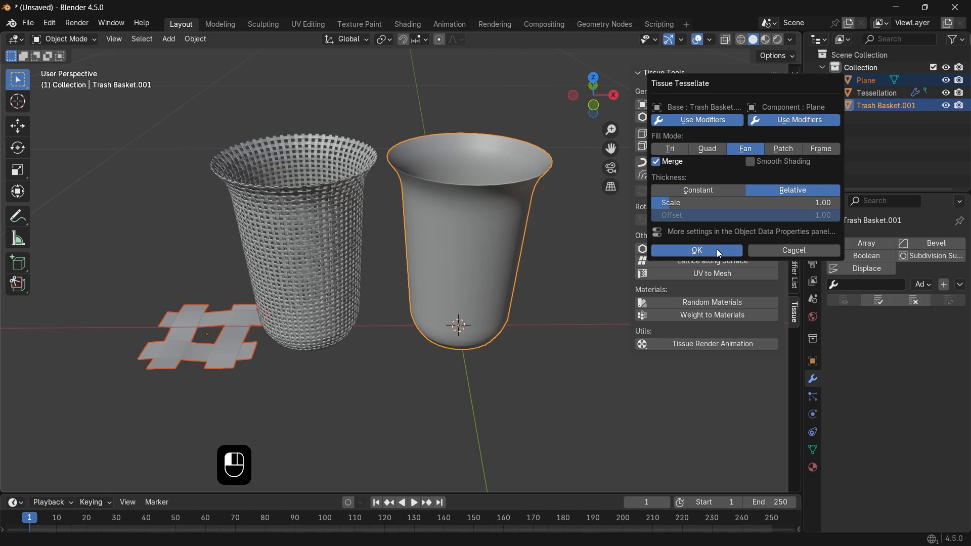
click(696, 252)
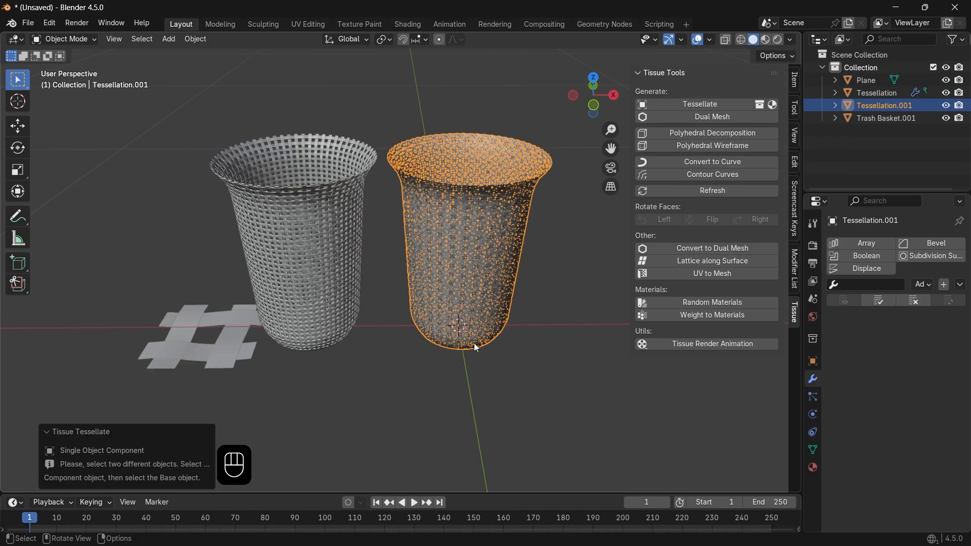
key(g)
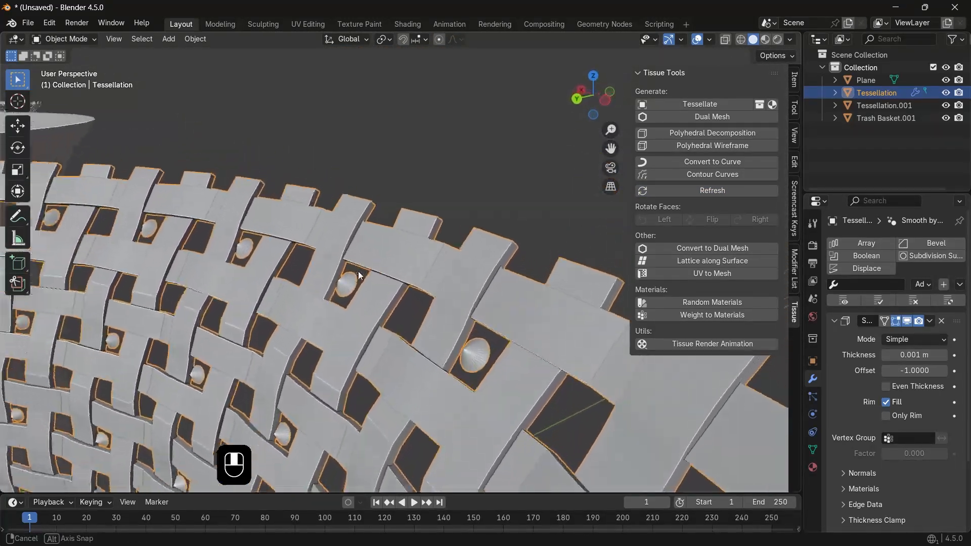
Step: Rotate the pattern plane 180° around X in Edit Mode
key(r)
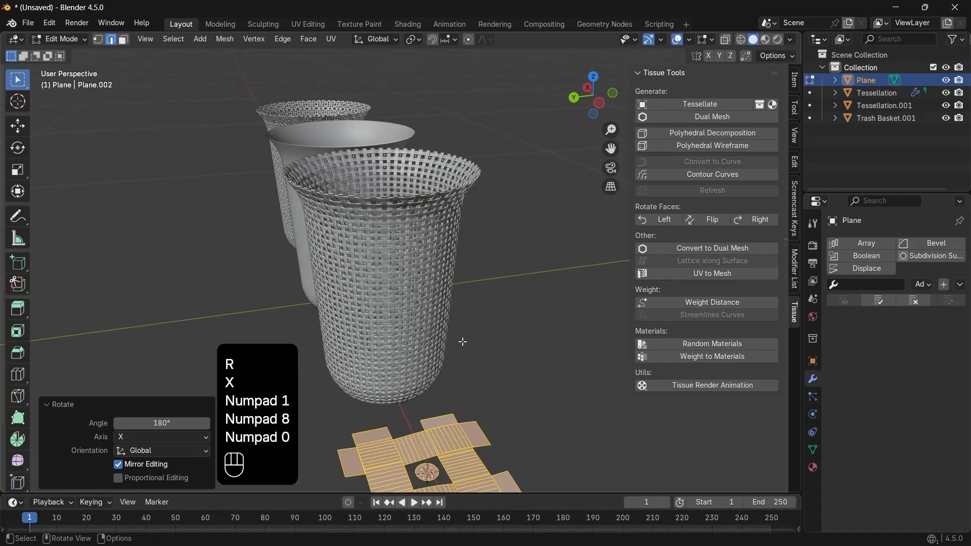
key(Tab)
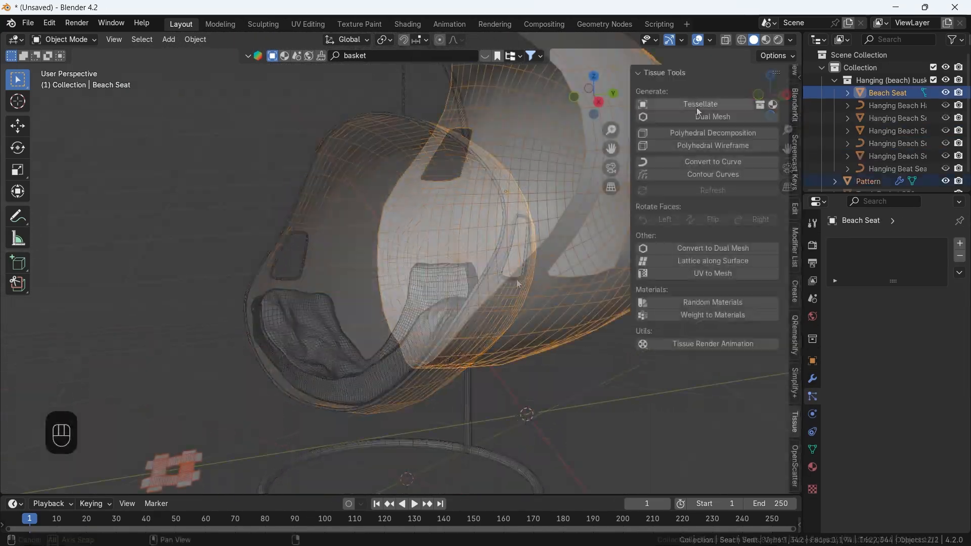
click(698, 104)
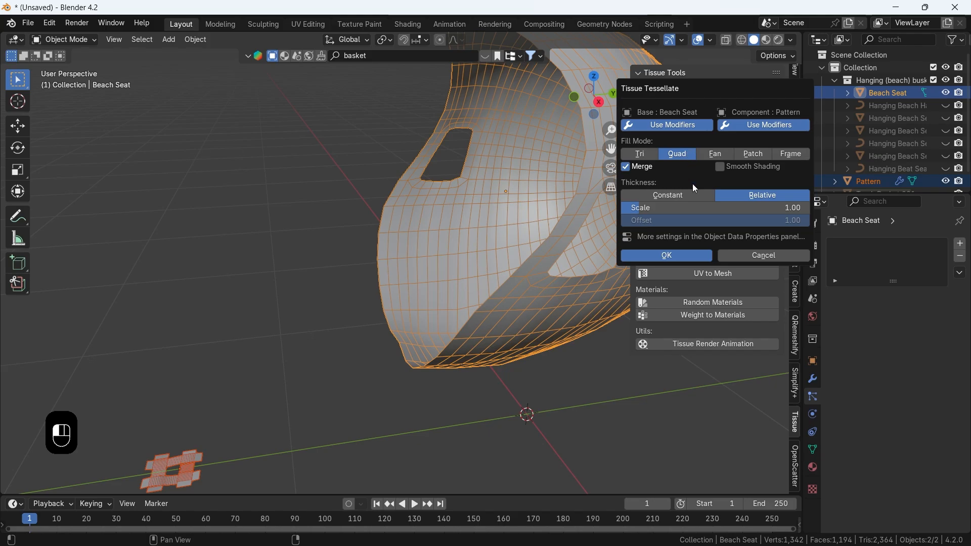
click(665, 255)
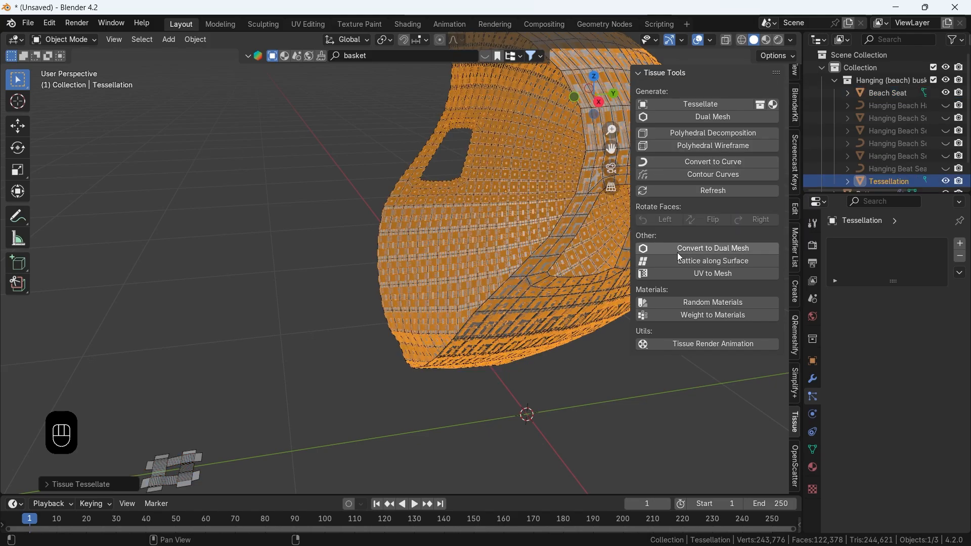
key(g)
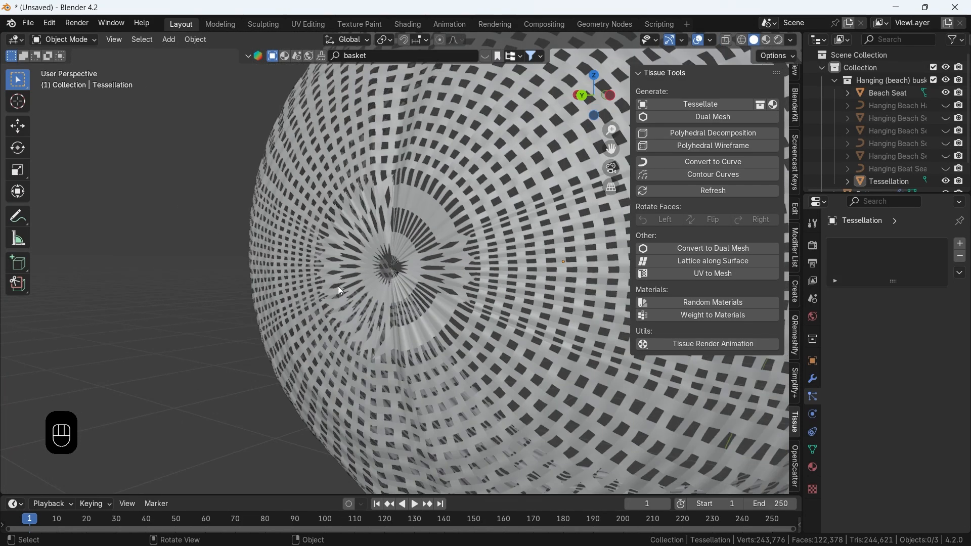
click(887, 92)
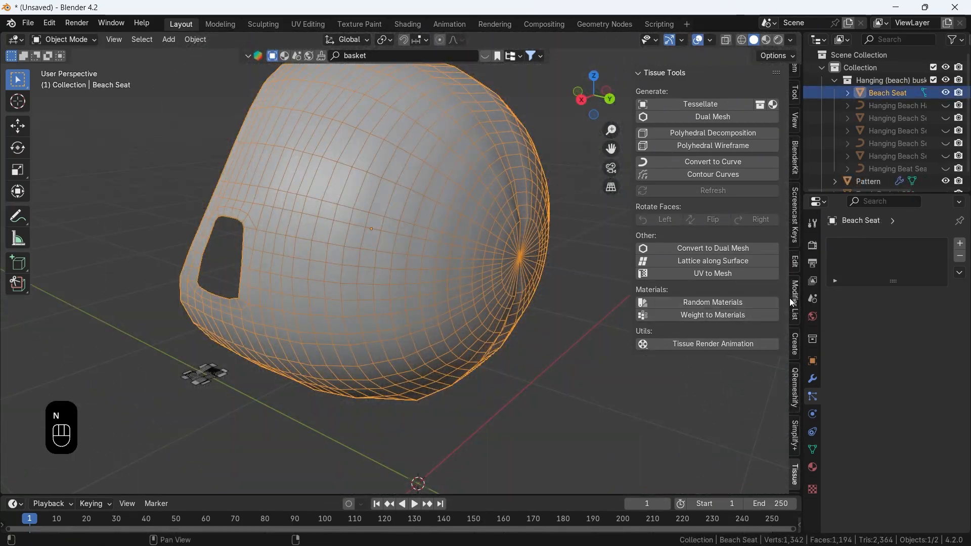
Step: Remesh the beach seat with QRemeshify at density 2.00 into a cleaner all-quad copy
click(795, 390)
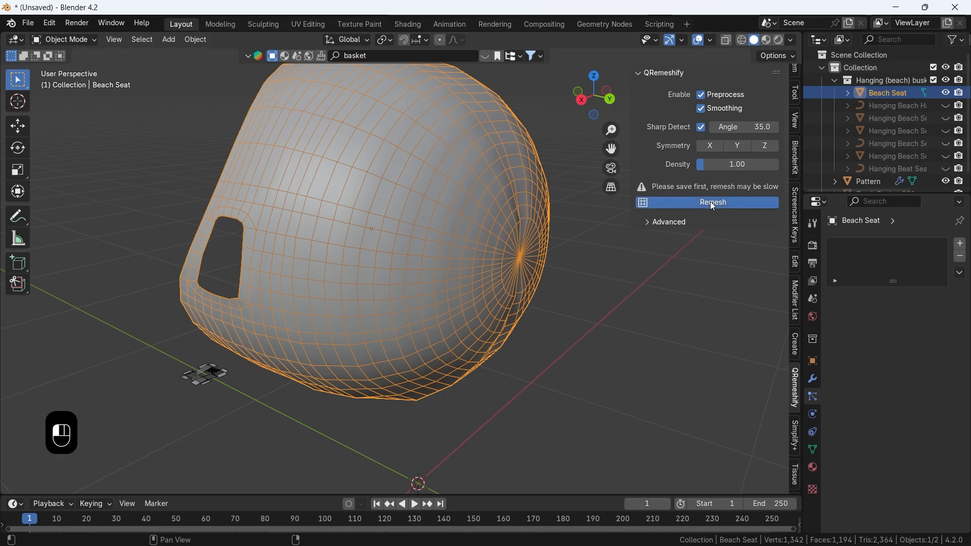
click(711, 202)
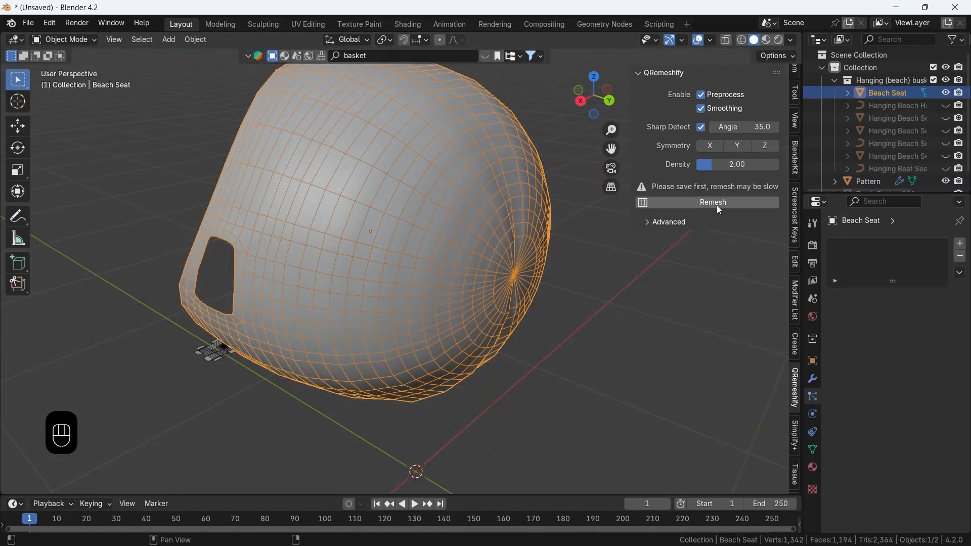
click(712, 202)
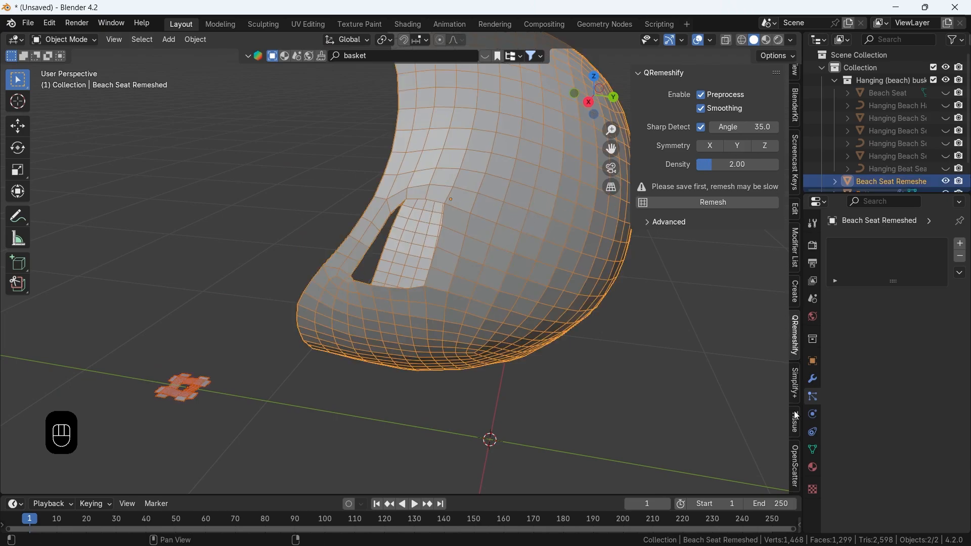
Step: Tessellate the woven Pattern component over the remeshed seat as base via Tissue
click(794, 421)
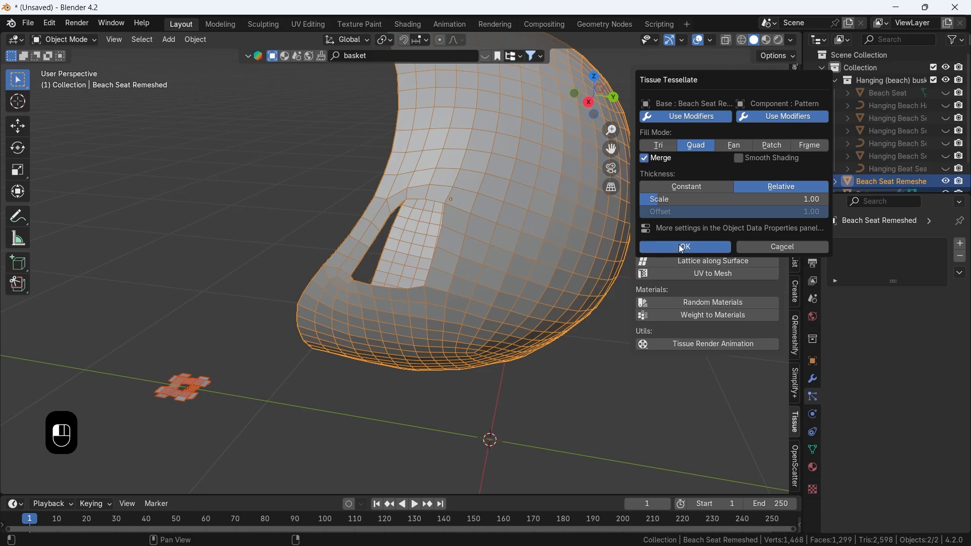
click(685, 247)
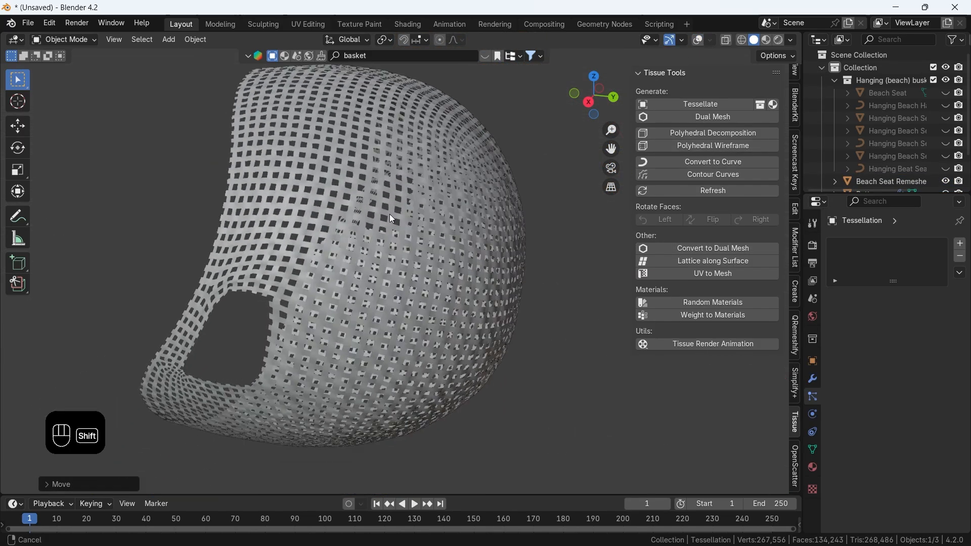